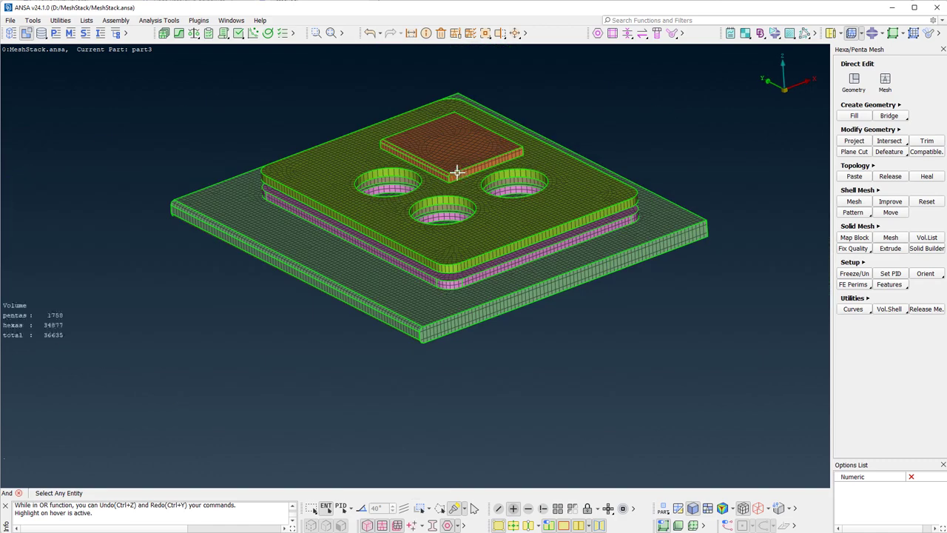
Display the stacked plates as 69 unmeshed shell faces instead of the hexa-penta volume mesh
left_click_drag(455, 175, 682, 357)
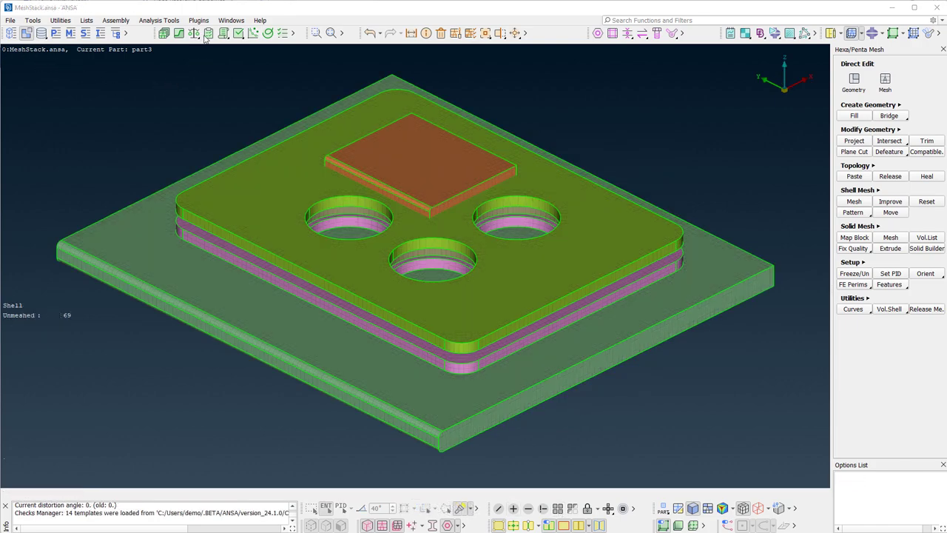
Launch the Mesh Planar Stack wizard from Plugins > Mesh Stack > Planar
left_click(198, 21)
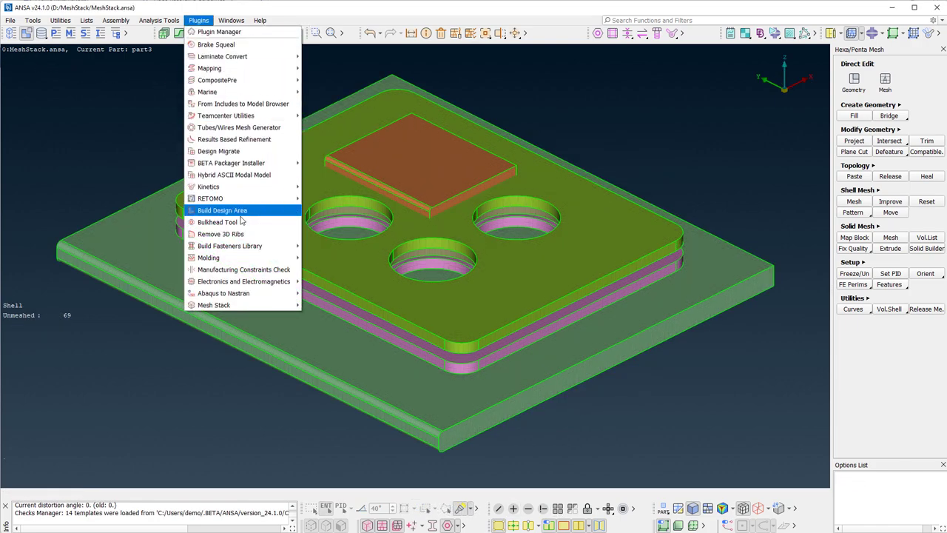
mouse_move(213, 305)
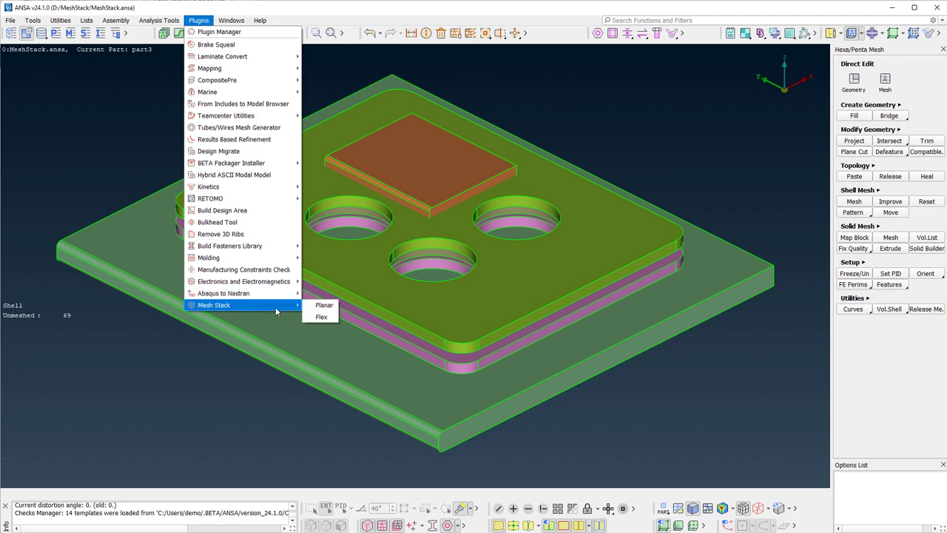
mouse_move(324, 305)
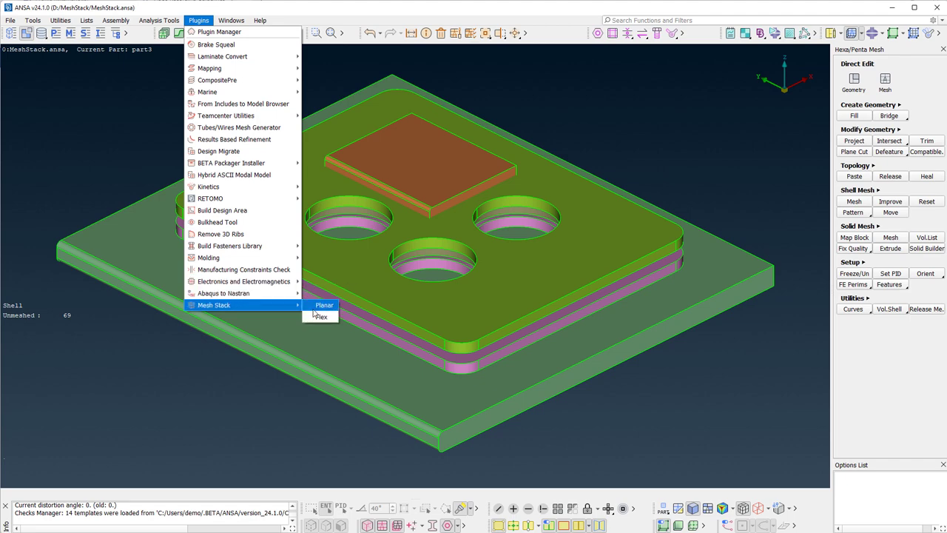
left_click(324, 304)
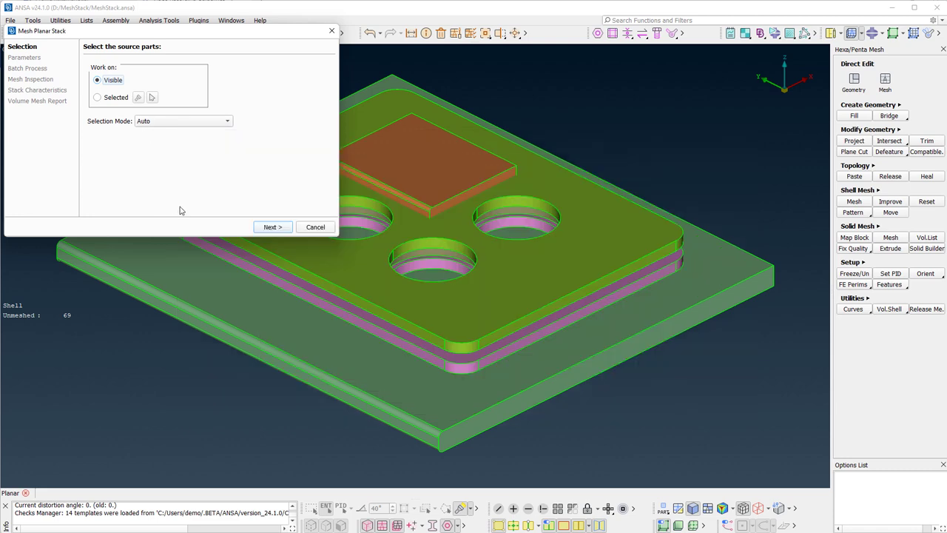
Work on visible parts with XY plane, target element length 0.15 and minimum length 0.05
left_click(272, 226)
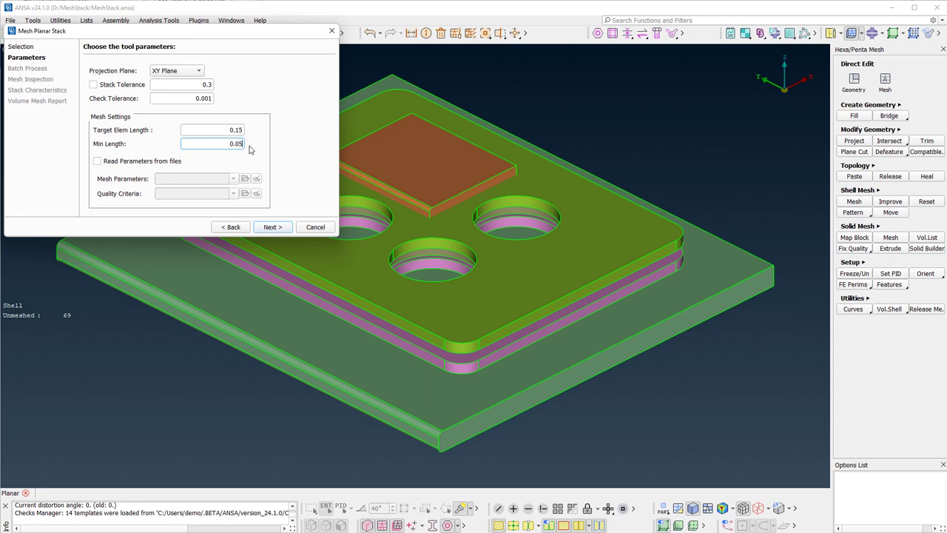
mouse_move(254, 160)
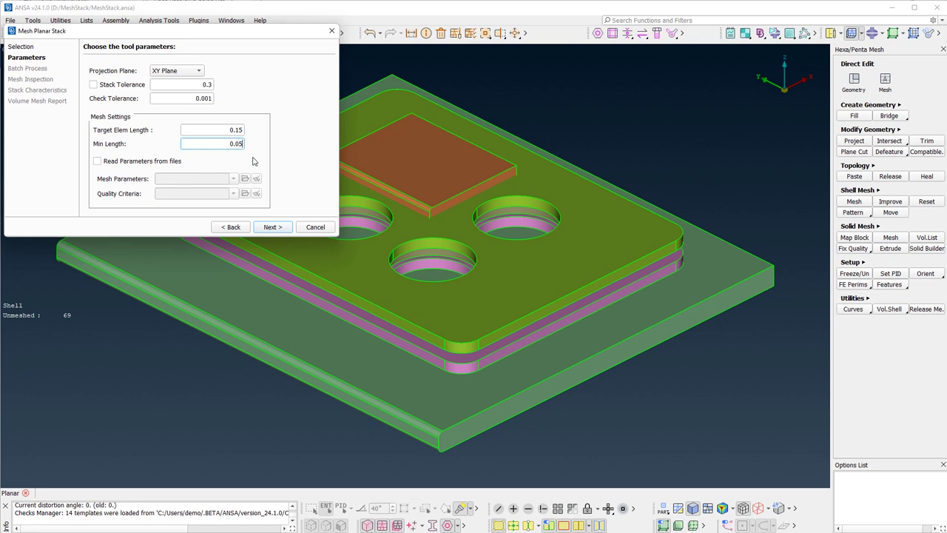
left_click(272, 226)
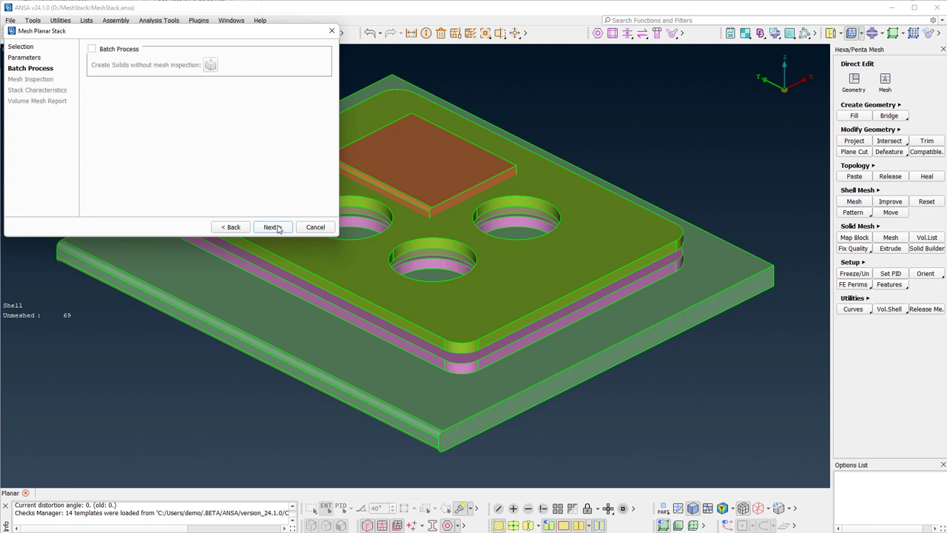
Run the batch process to build the quad-dominant shell mesh of the stack base
left_click(272, 226)
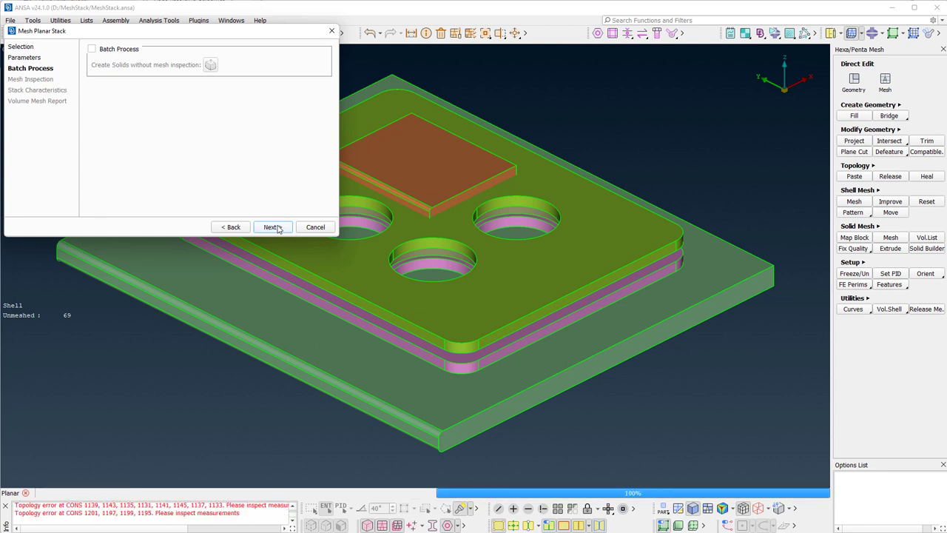
left_click(272, 227)
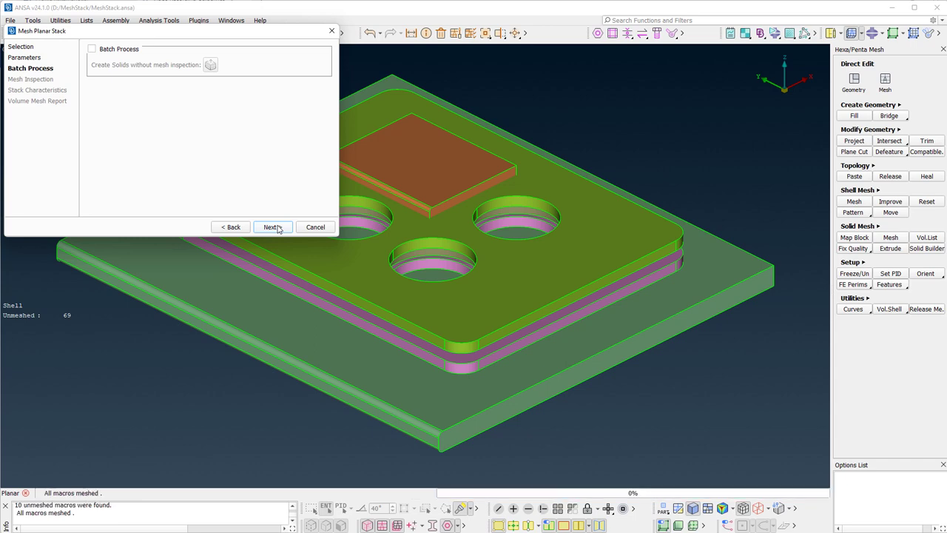
left_click(272, 226)
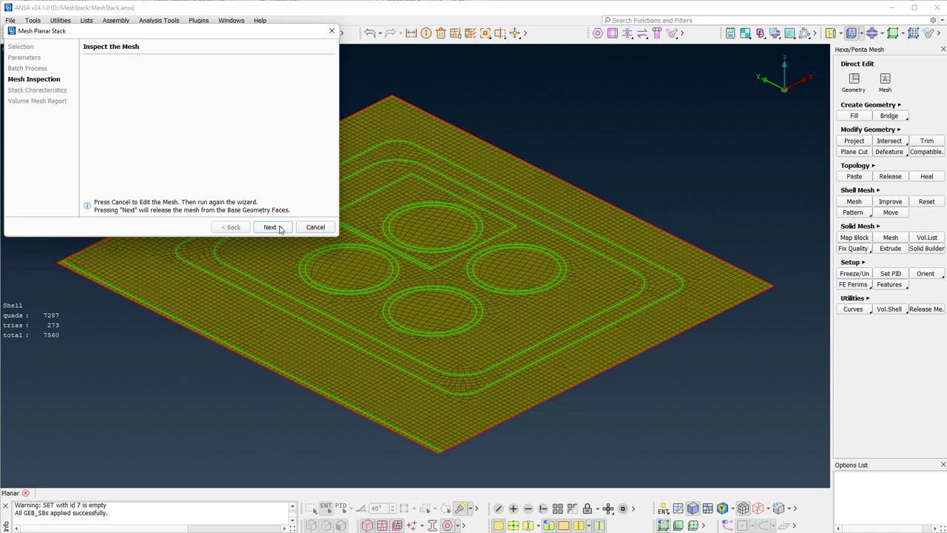
Accept the inspected base mesh and list the five parts' thickness, rows and element type
left_click(270, 228)
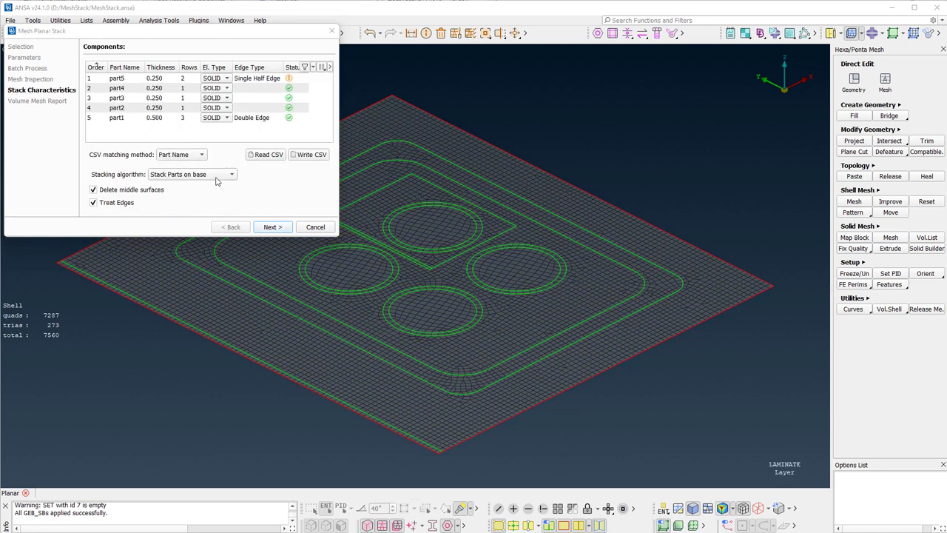
Highlight part2 through part5 from the components table and add the Property Name column
left_click(116, 119)
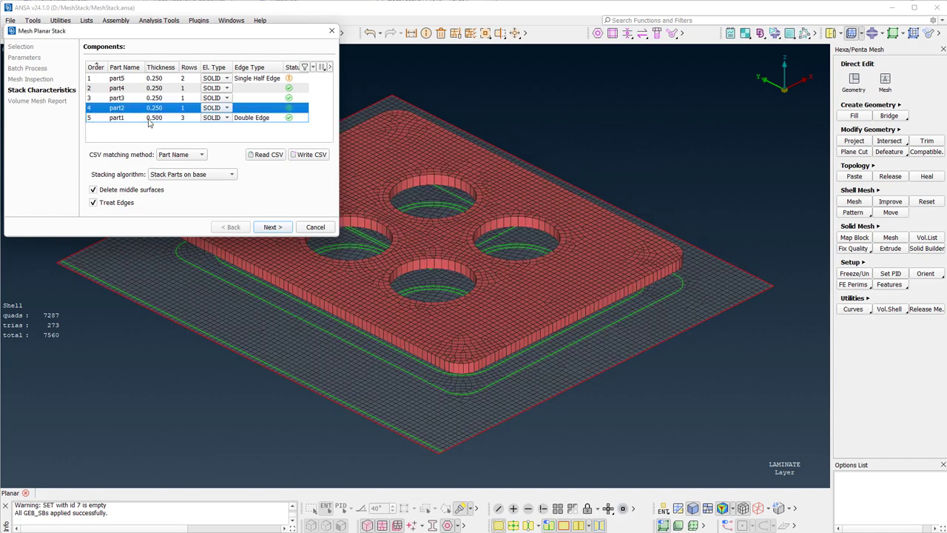
left_click(116, 97)
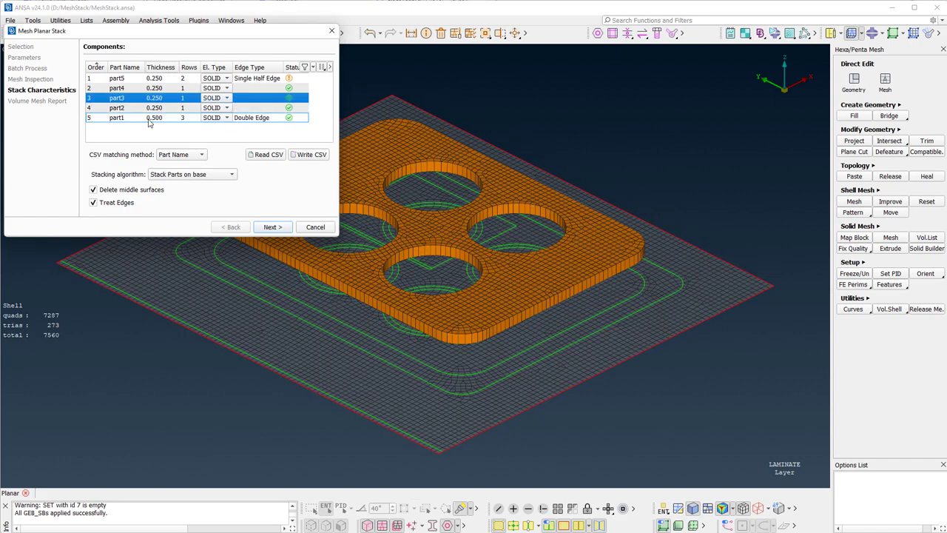
left_click(116, 87)
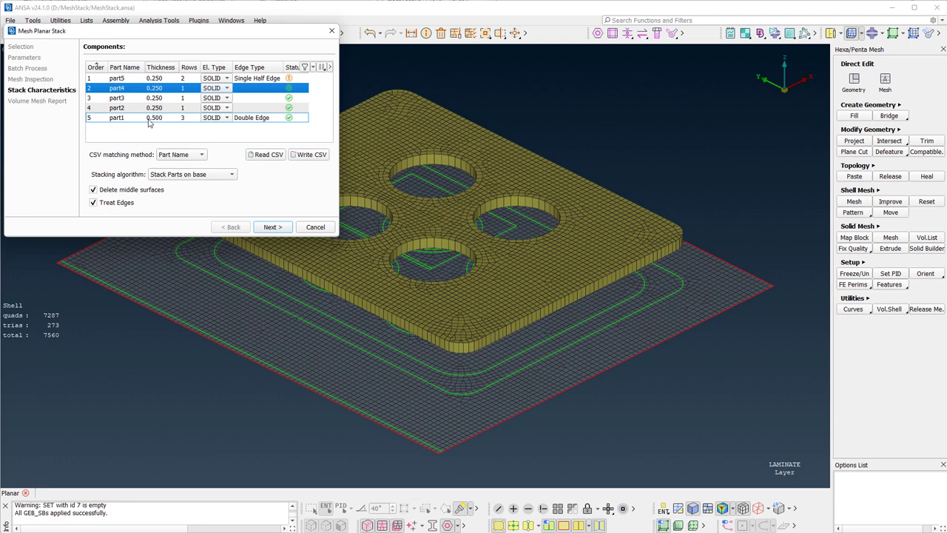
left_click(115, 77)
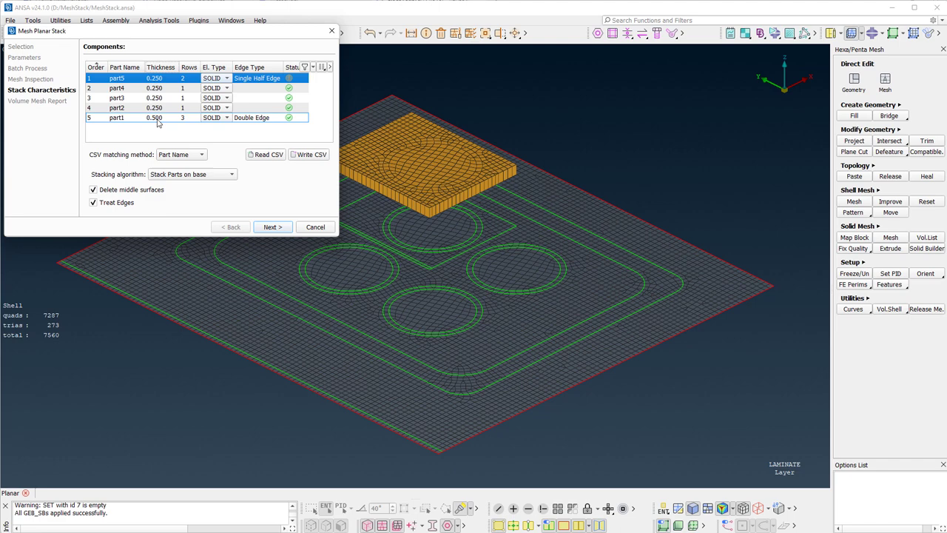
left_click(115, 107)
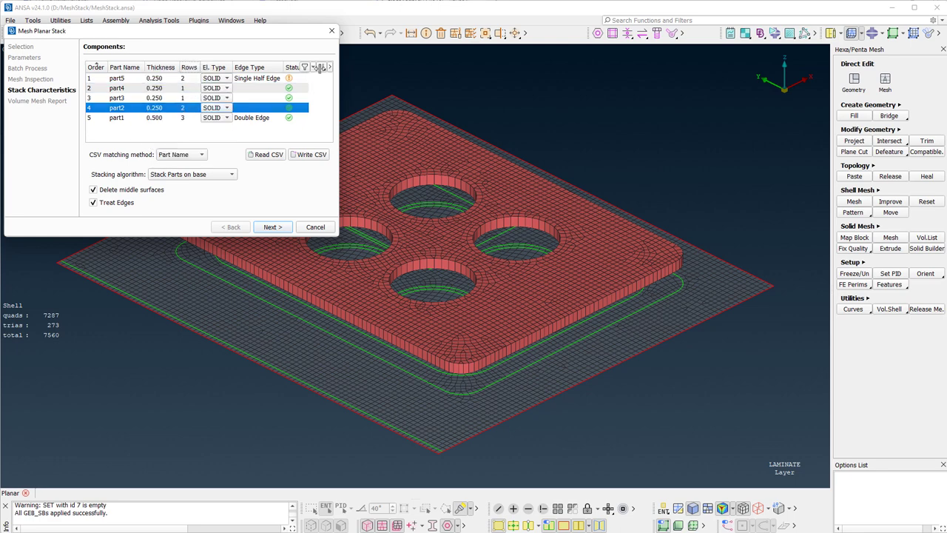
left_click(323, 66)
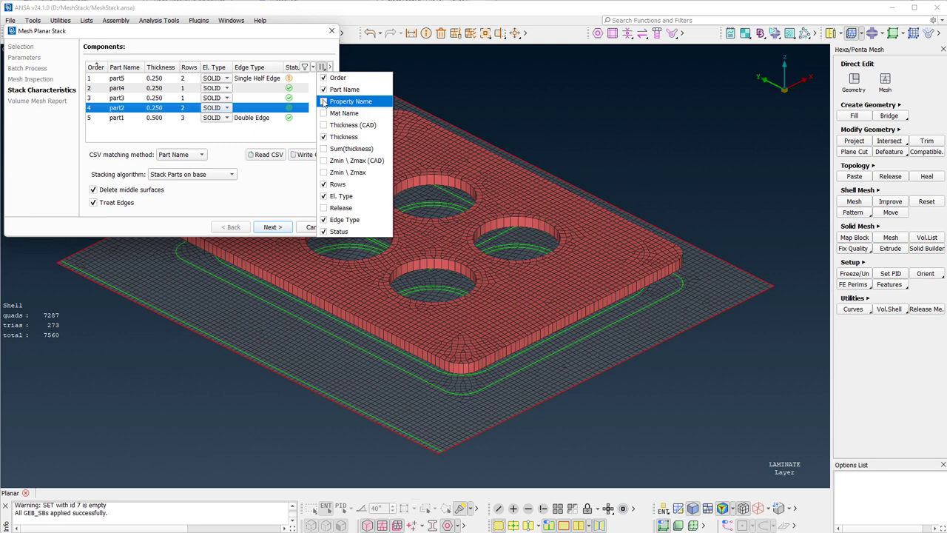
left_click(322, 101)
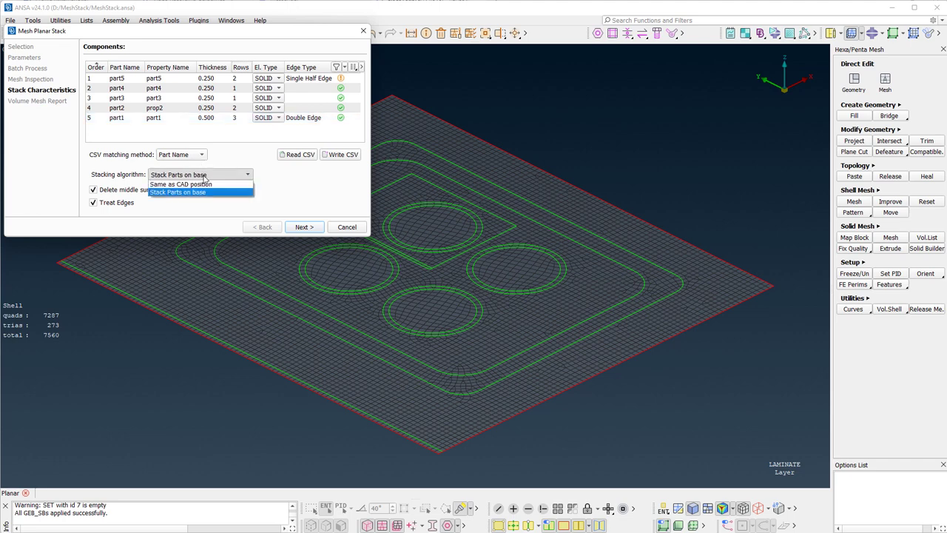
left_click(180, 183)
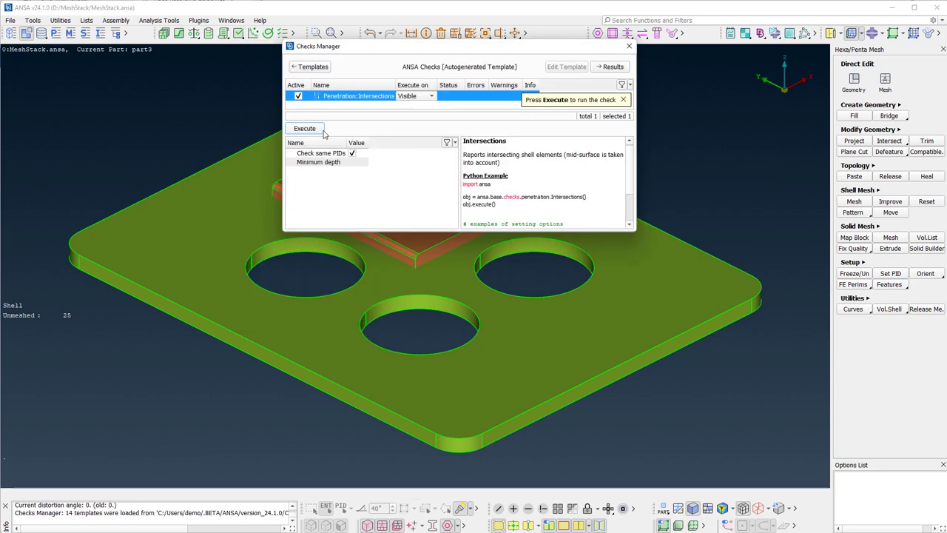
left_click(305, 127)
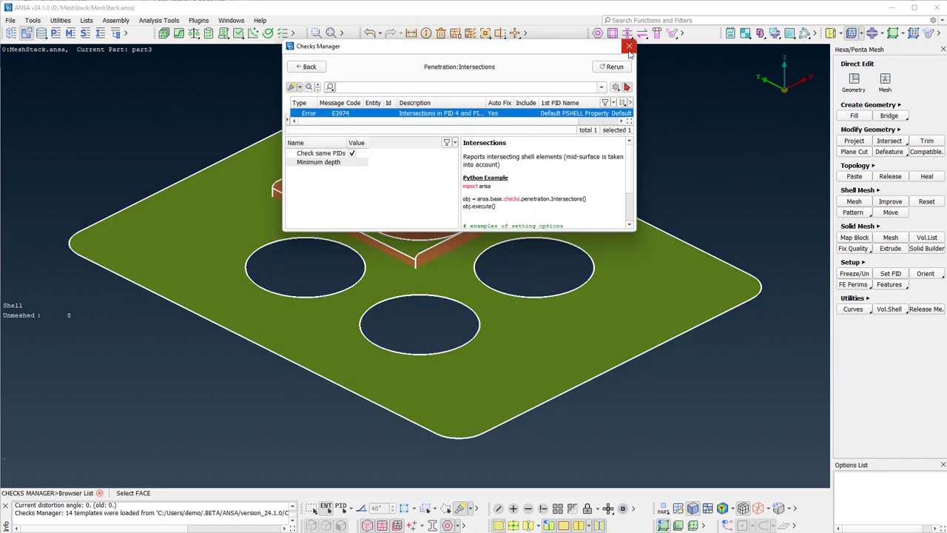
left_click(627, 46)
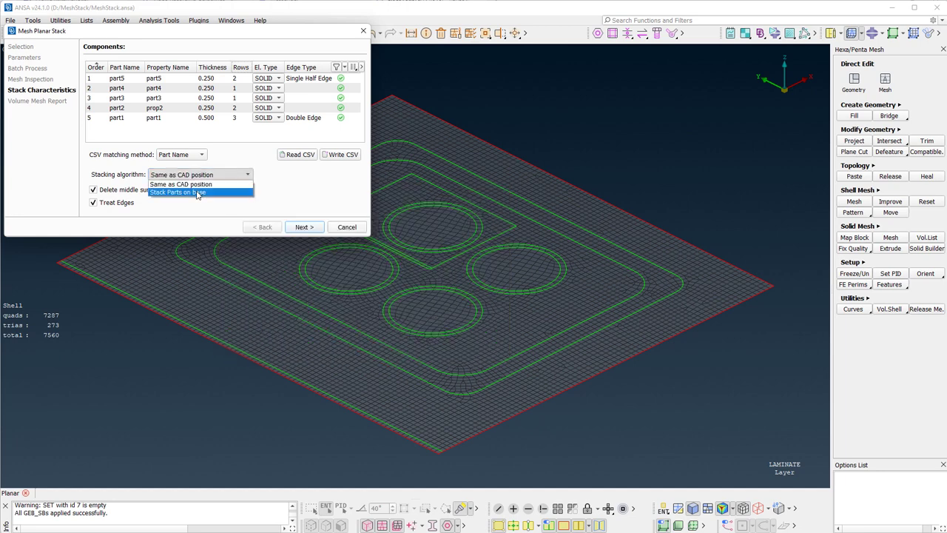
Use the 'Stack Parts on base' algorithm, check part5's status and start solid mesh generation
left_click(178, 192)
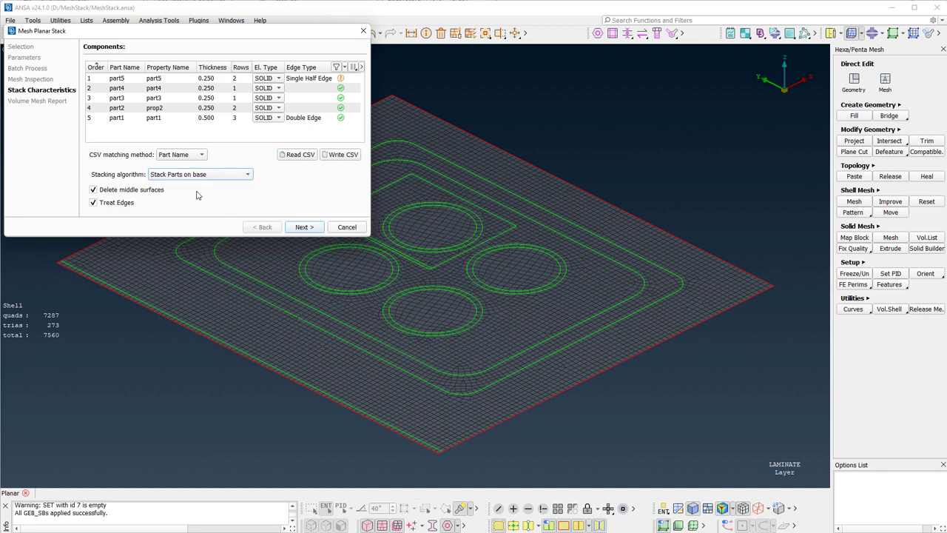
left_click(341, 77)
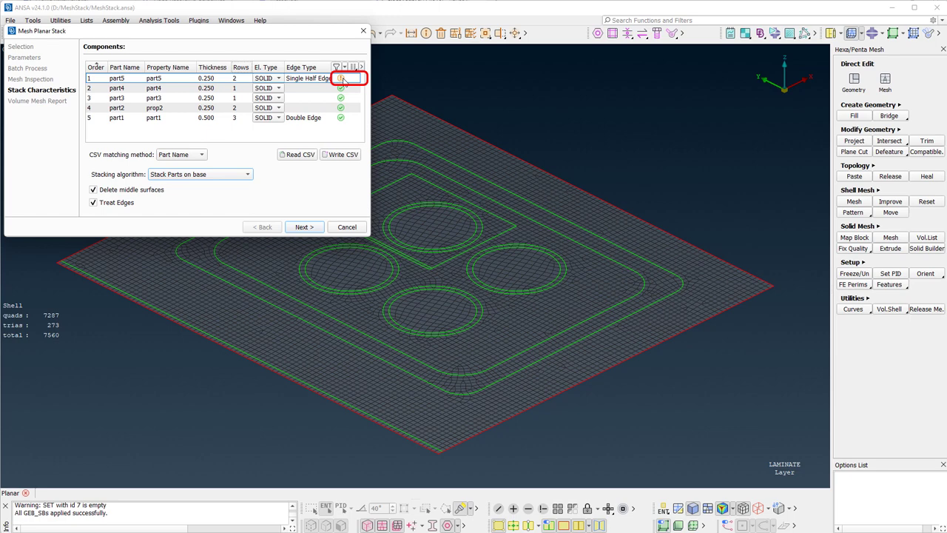
mouse_move(341, 78)
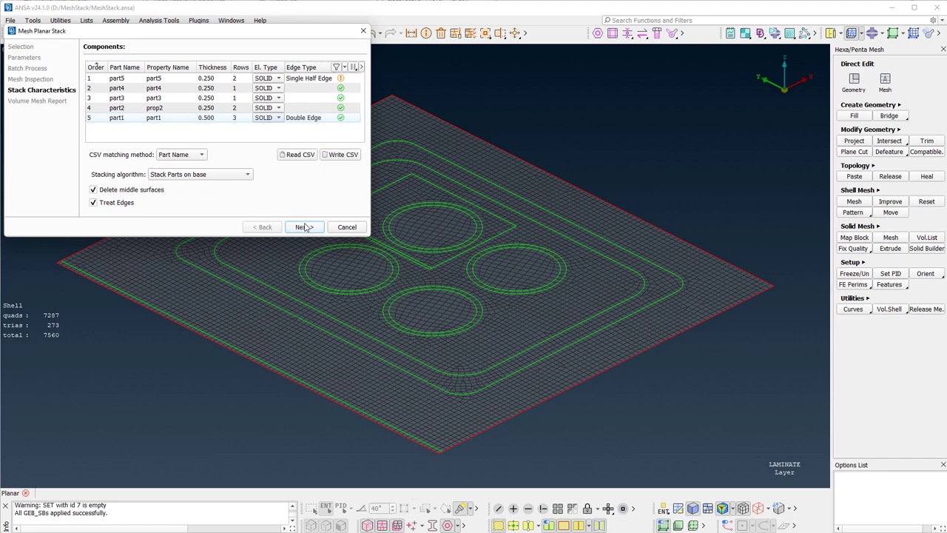
left_click(303, 228)
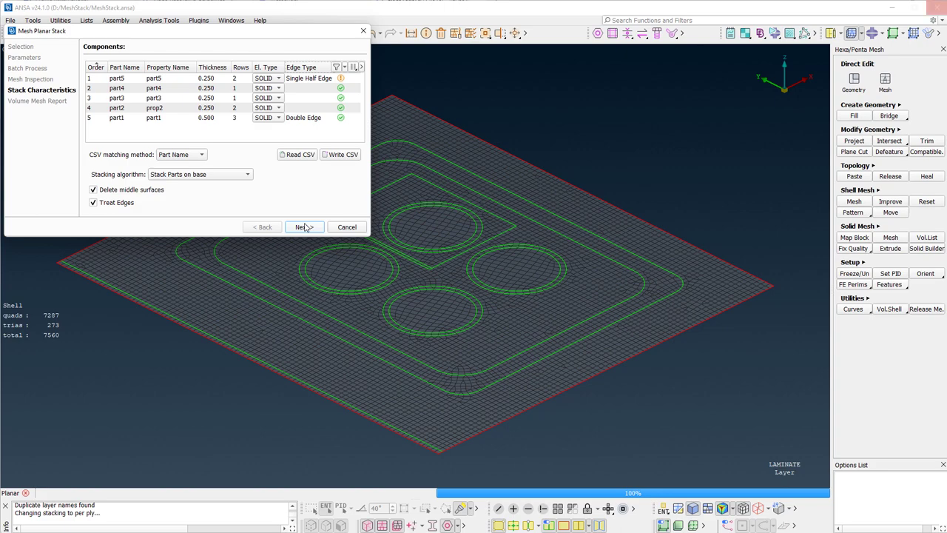
Generate the hexa-penta solids, review part3 and part5 in the Volume Mesh Report, and finish
left_click(305, 226)
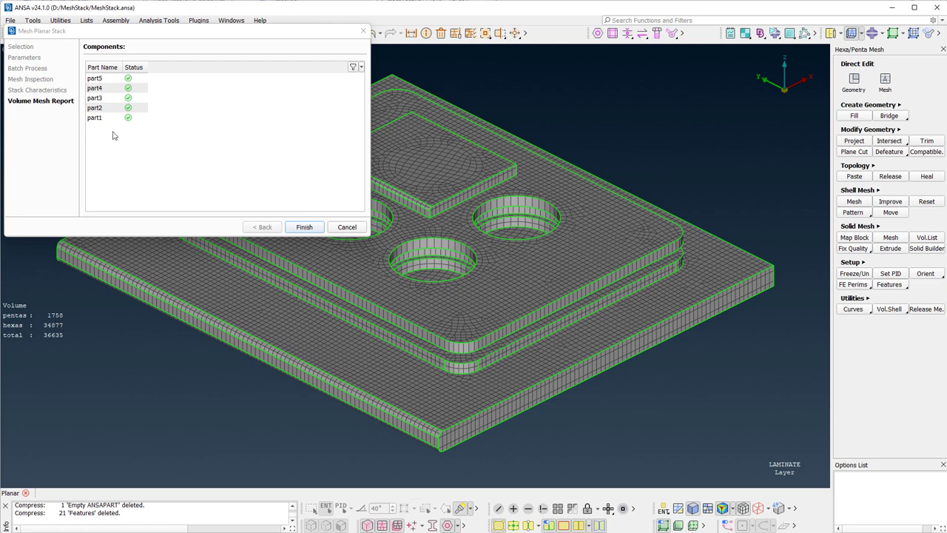
left_click(95, 107)
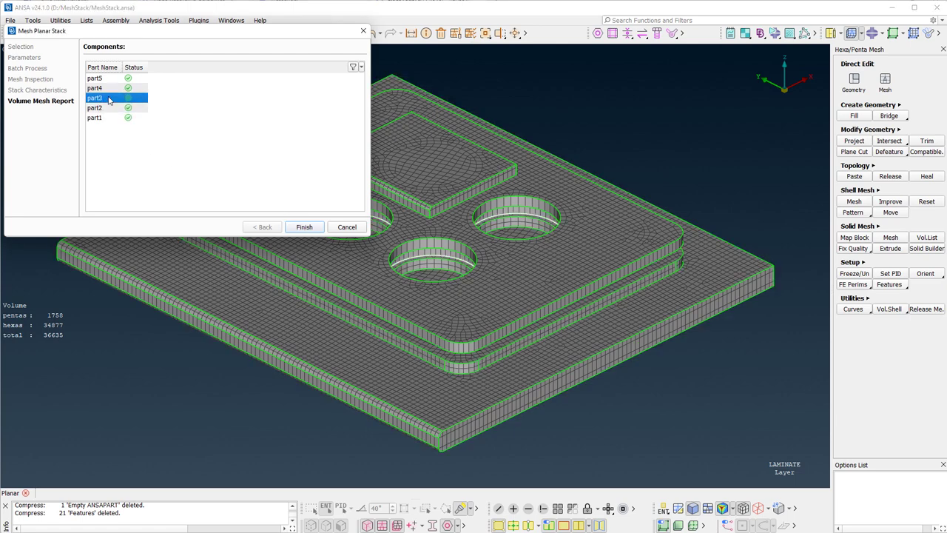
left_click(95, 87)
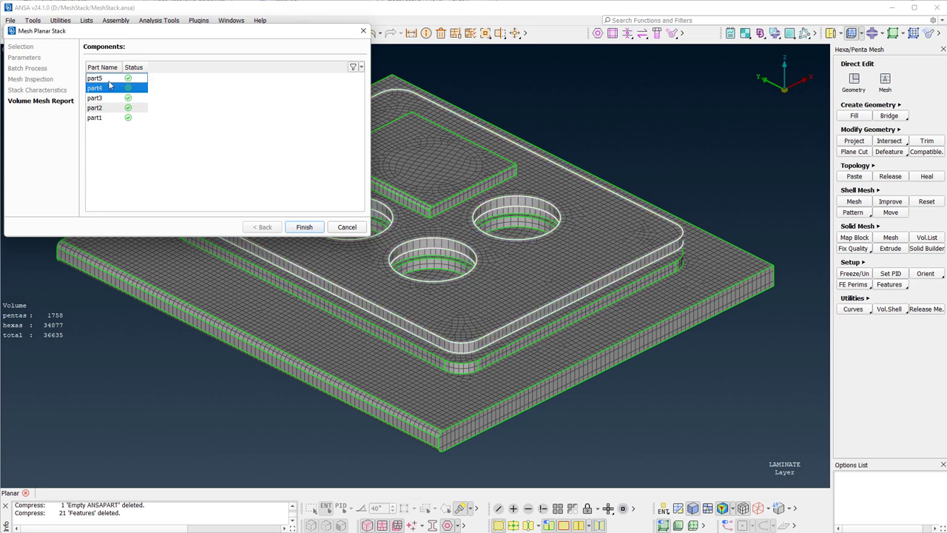
left_click(95, 76)
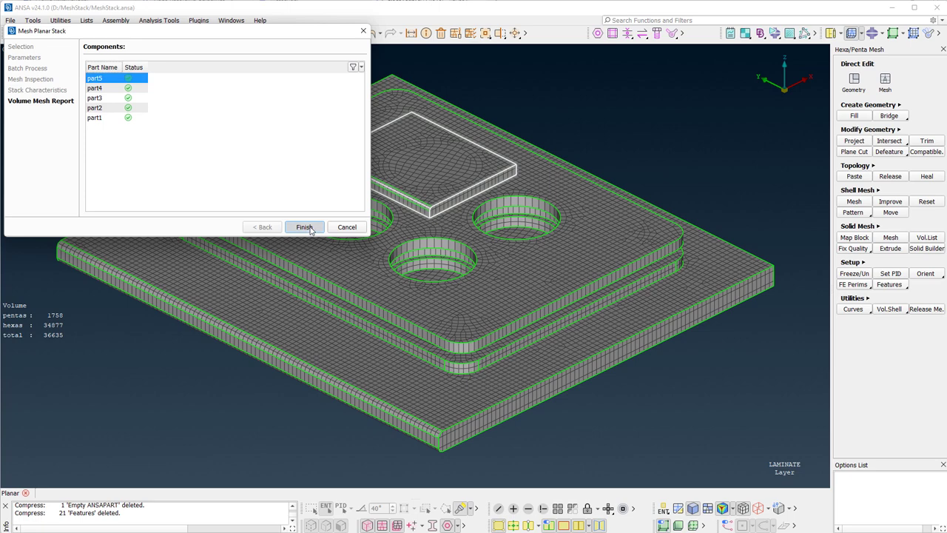
left_click(305, 227)
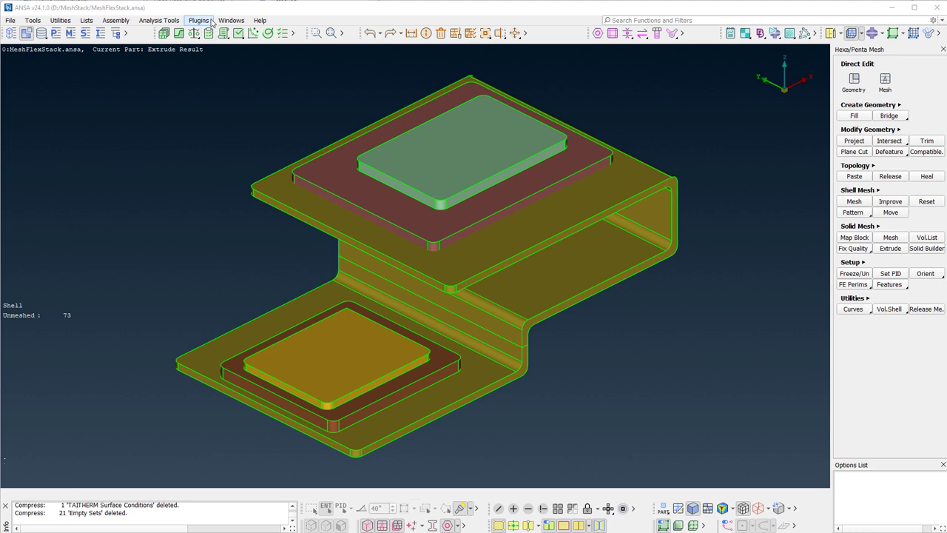
Launch the Mesh Flex Stack wizard on the loaded bent MeshFlexStack model
left_click(198, 21)
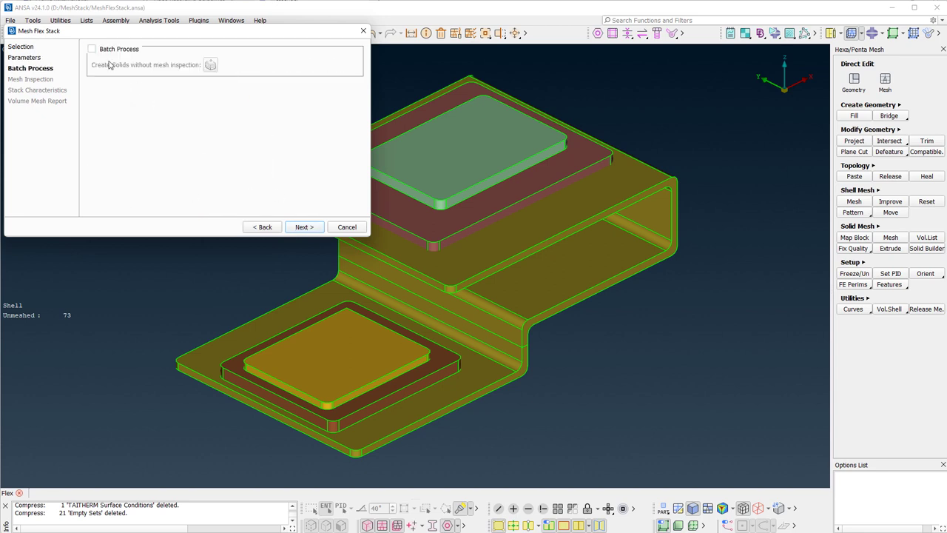
Batch-create hexa-penta solids for all five extrude results without inspection, then finish the wizard
left_click(92, 49)
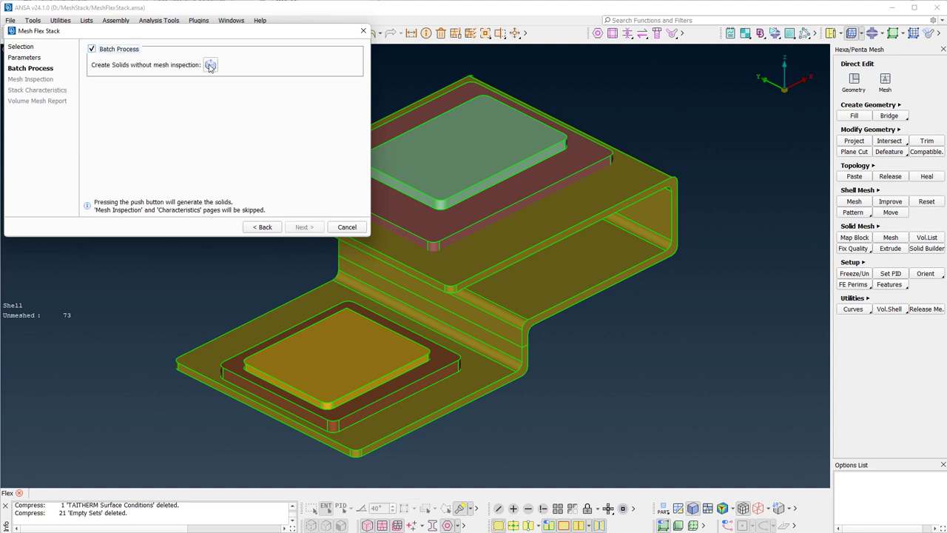
left_click(211, 65)
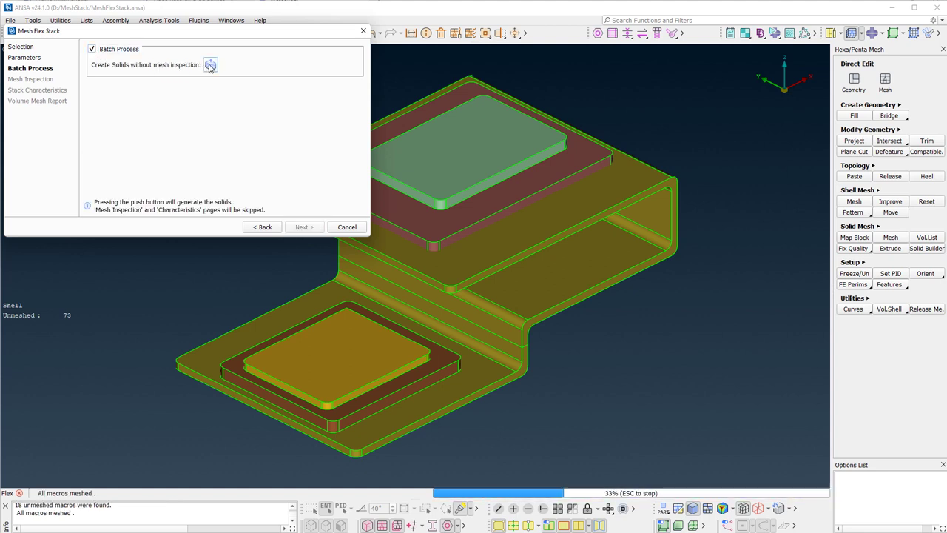
left_click(210, 65)
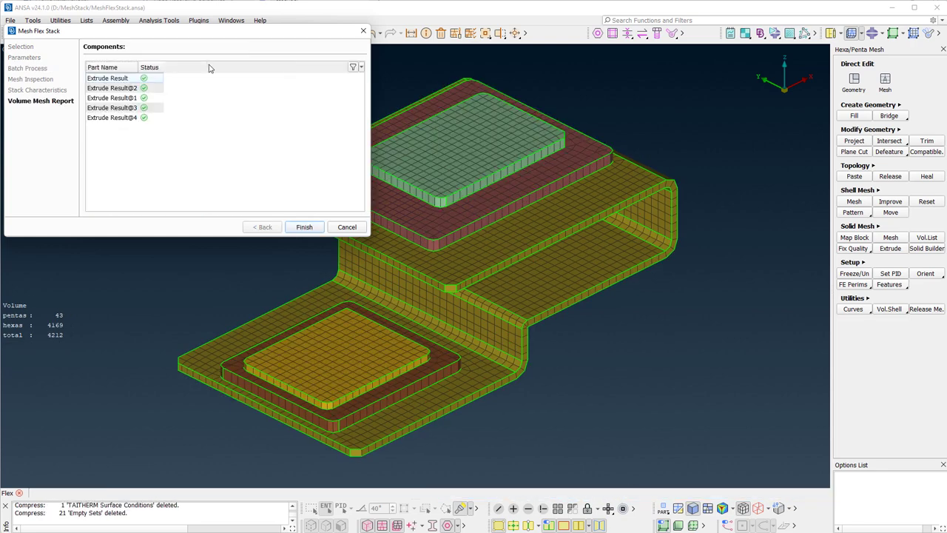
left_click(305, 226)
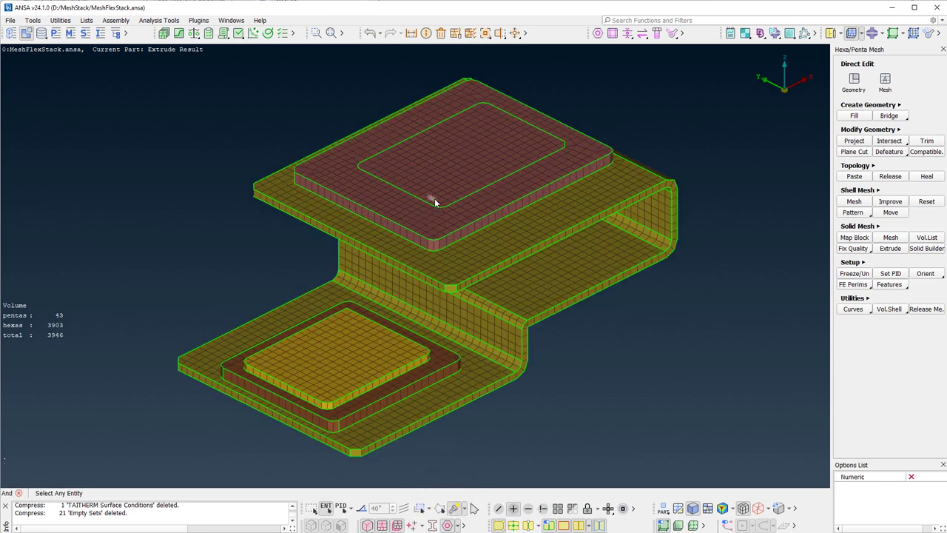
left_click_drag(435, 201, 544, 240)
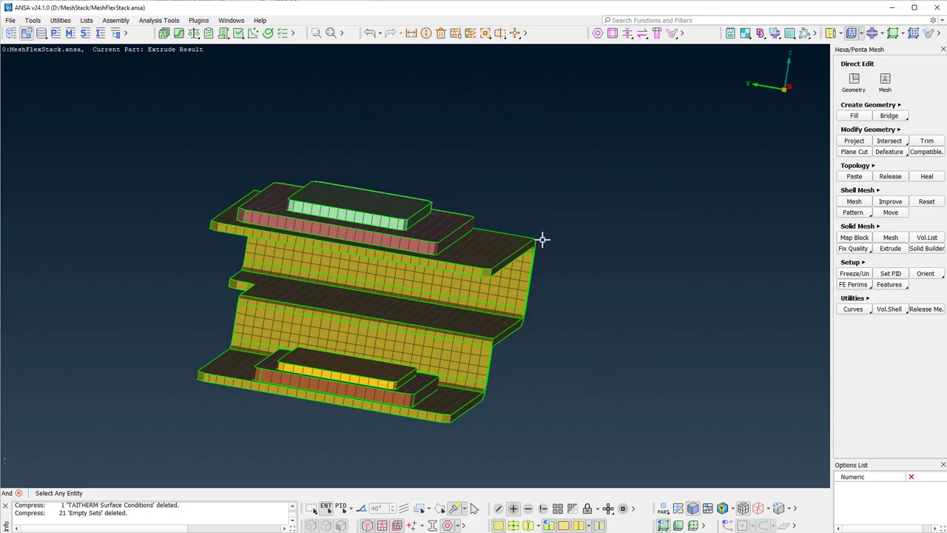